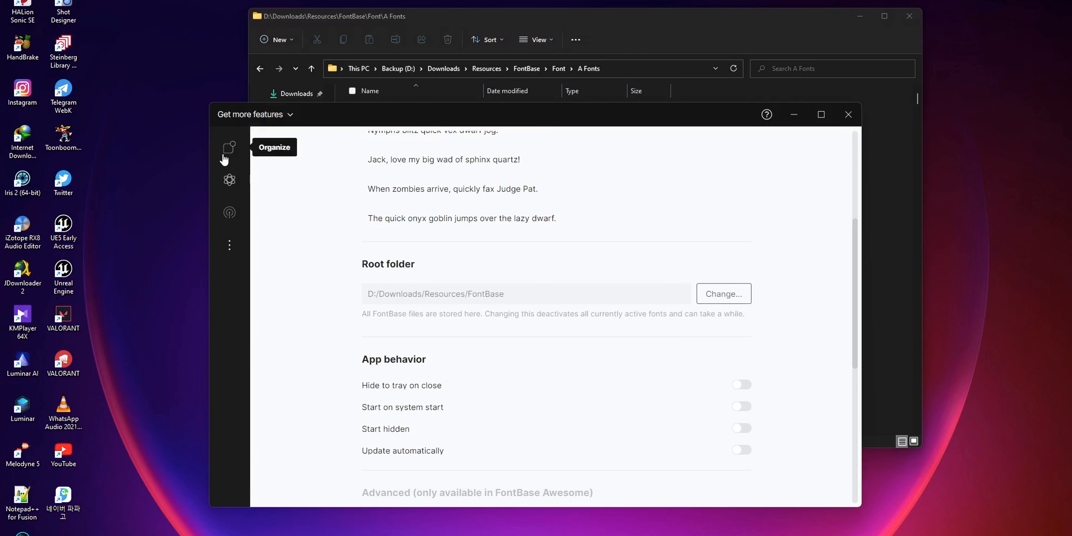
{"action": "mouse_move", "coordinate": [459, 236]}
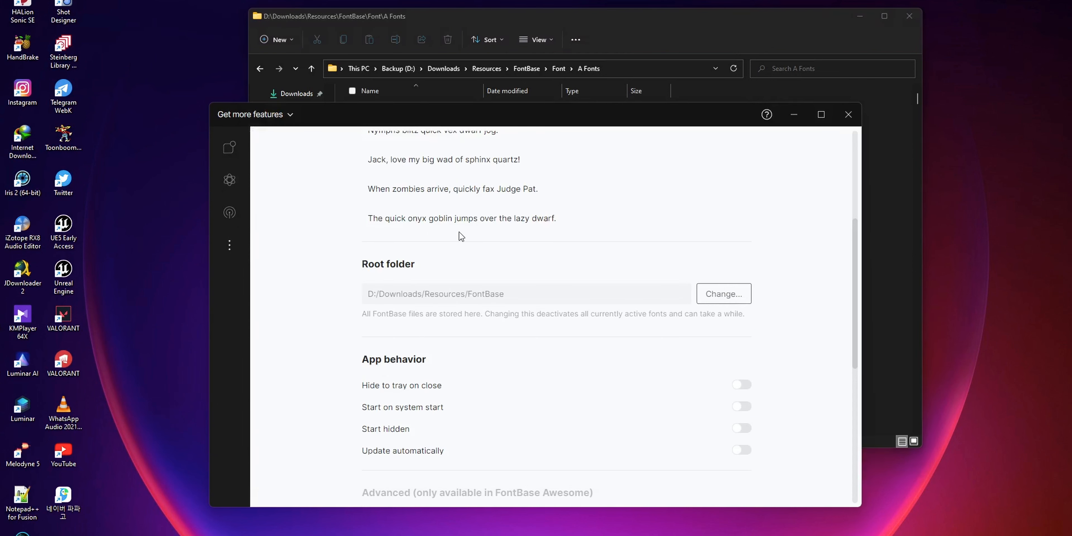
Step: Confirm the root folder reads D:/Downloads/Resources/FontBase, then bring File Explorer's A Fonts folder forward
{"action": "scroll", "scroll_direction": "up", "scroll_amount": 3}
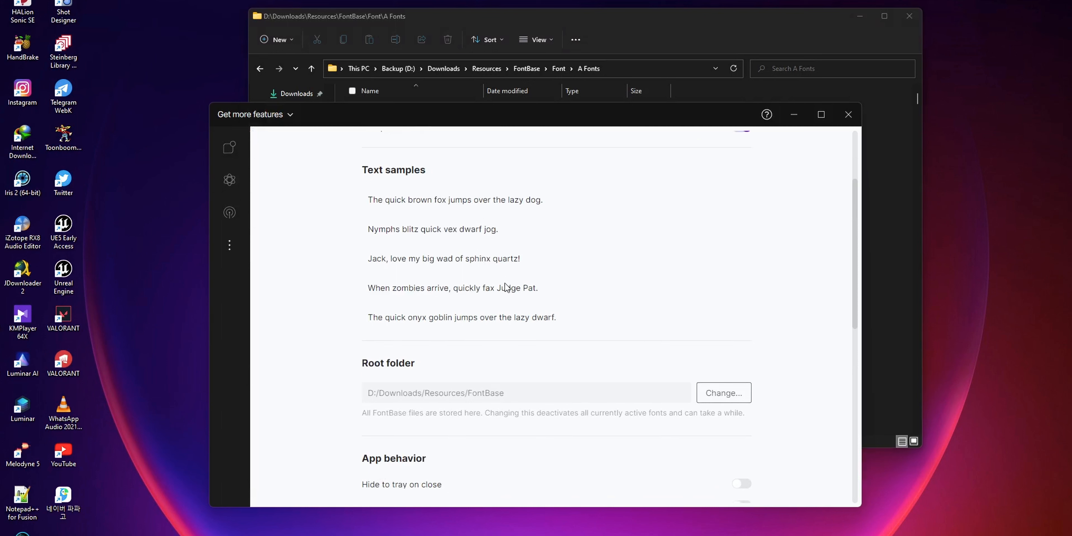
{"action": "scroll", "scroll_direction": "down", "scroll_amount": 3}
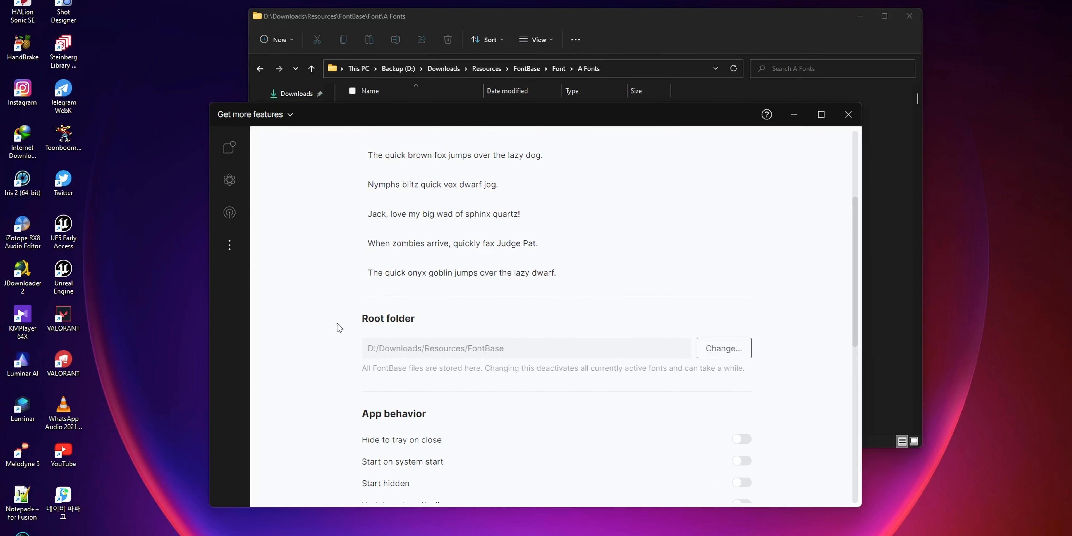
{"action": "mouse_move", "coordinate": [369, 356]}
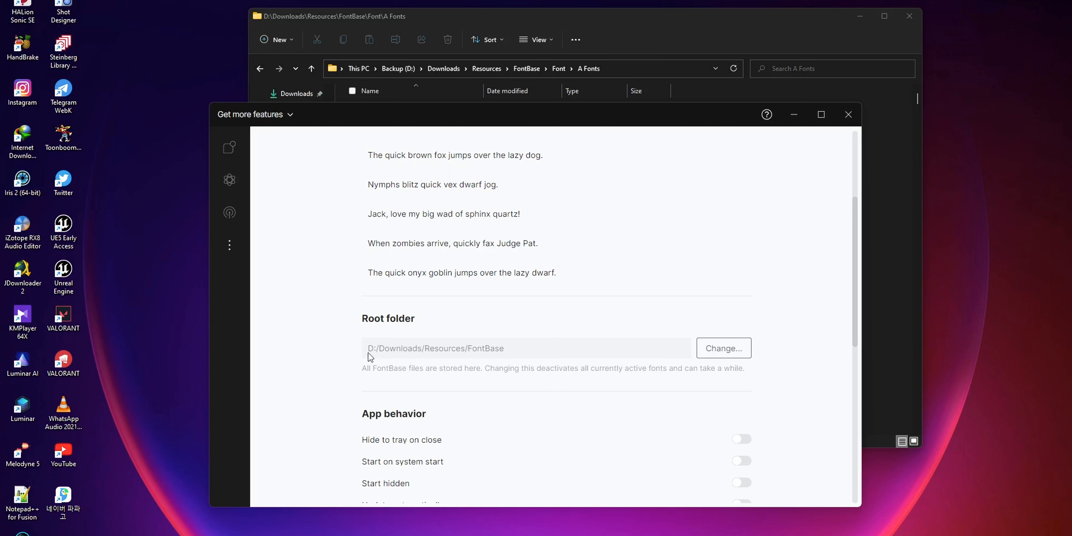
{"action": "mouse_move", "coordinate": [459, 351]}
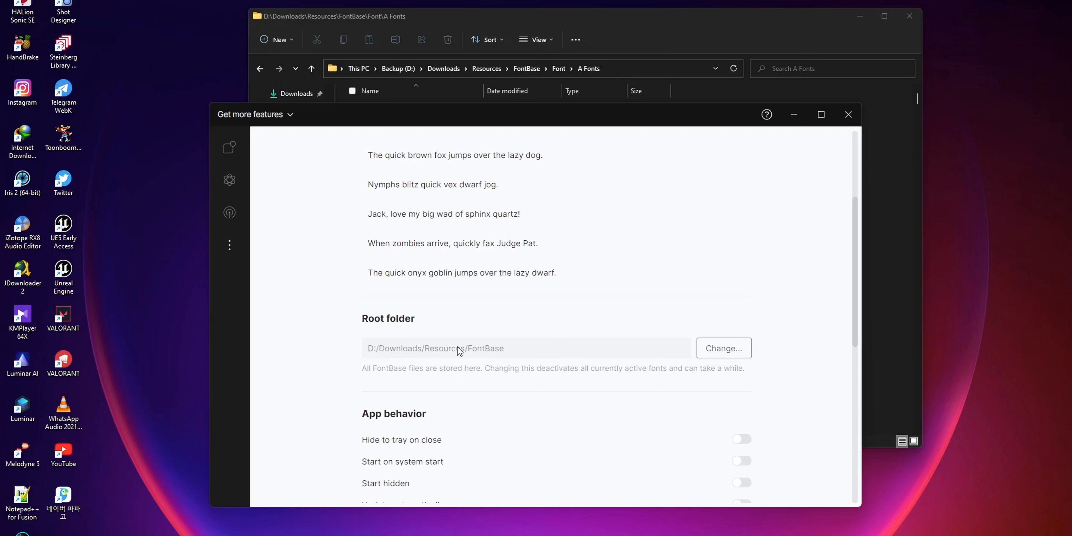
{"action": "mouse_move", "coordinate": [524, 347]}
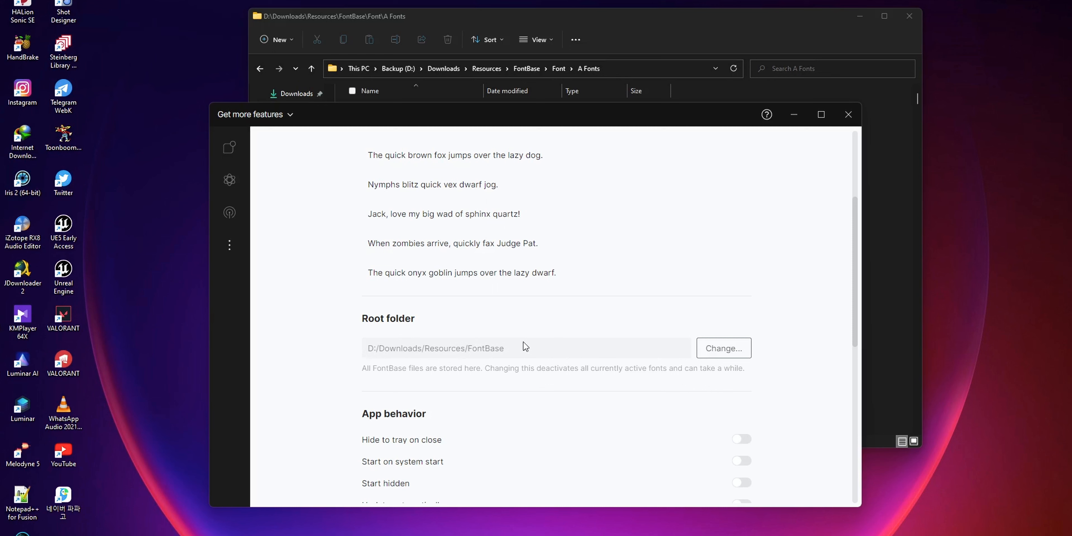
{"action": "left_click", "coordinate": [526, 69]}
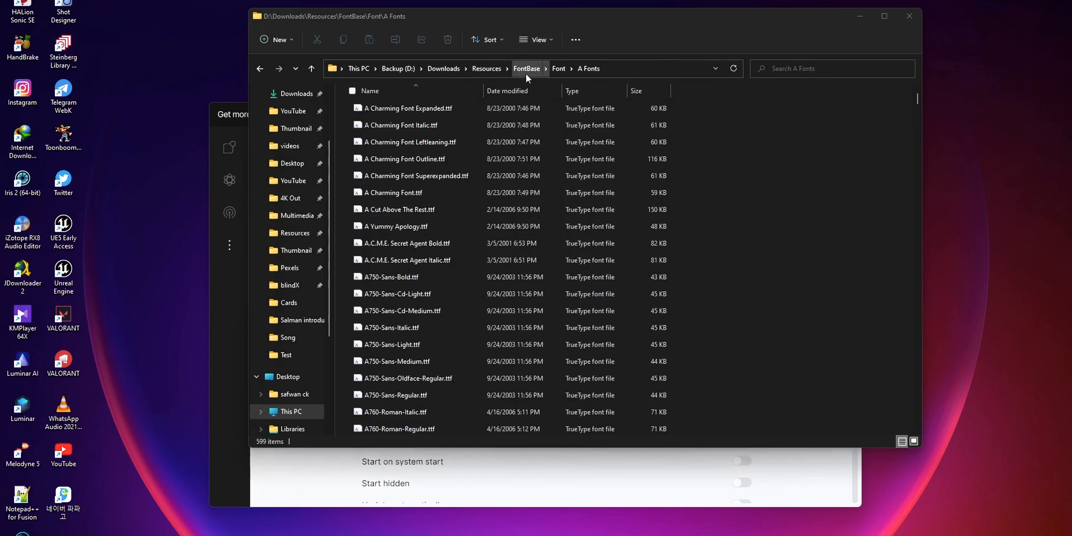
Step: Go up to the FontBase root folder holding .fontbase, Font and Providers
{"action": "left_click", "coordinate": [527, 68]}
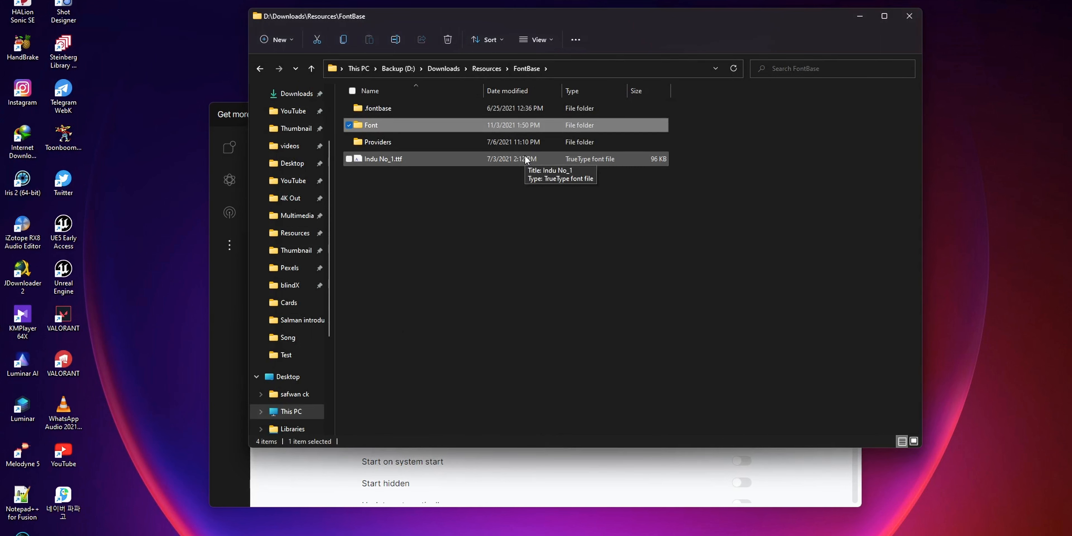
{"action": "mouse_move", "coordinate": [255, 505]}
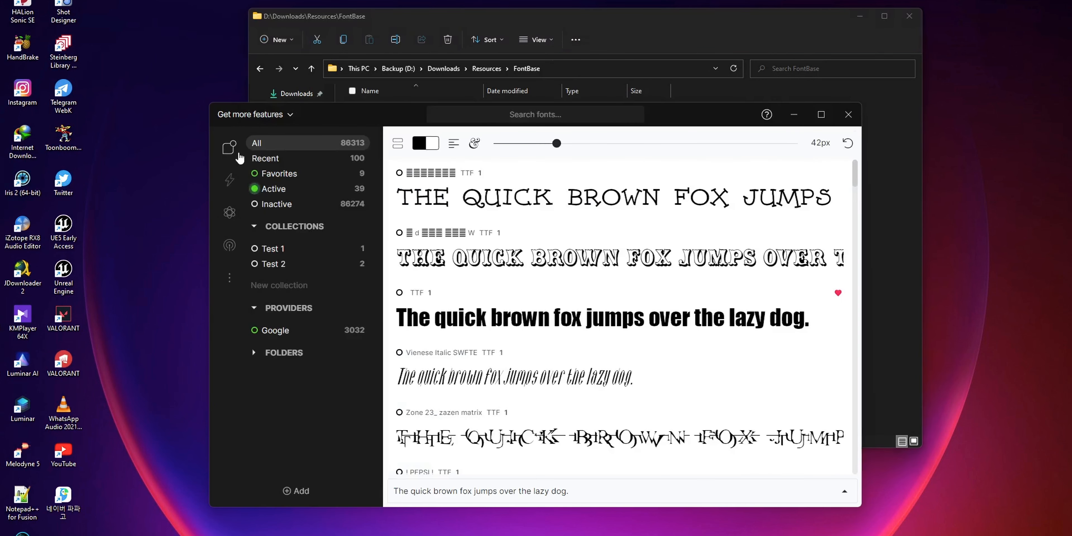
{"action": "mouse_move", "coordinate": [335, 322]}
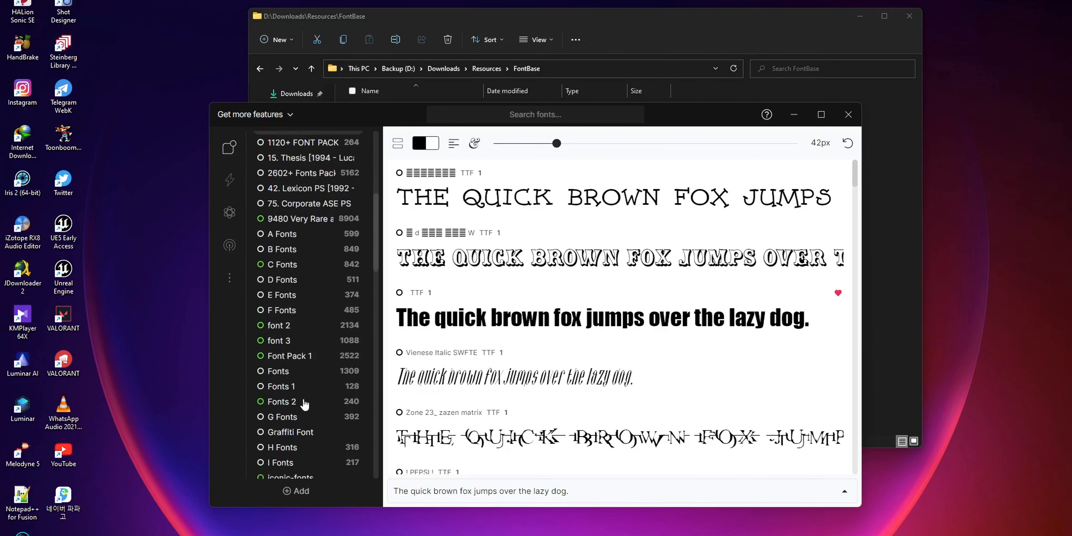
Step: Review font sets like A Fonts (599 fonts) under Folders, then return to the settings
{"action": "scroll", "scroll_direction": "down", "scroll_amount": 3}
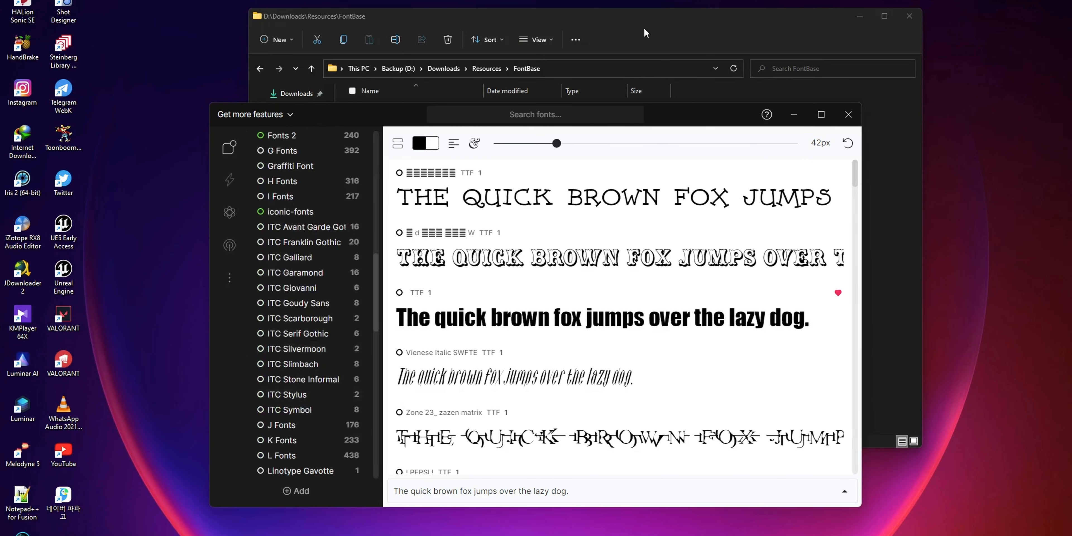
{"action": "left_click", "coordinate": [229, 179]}
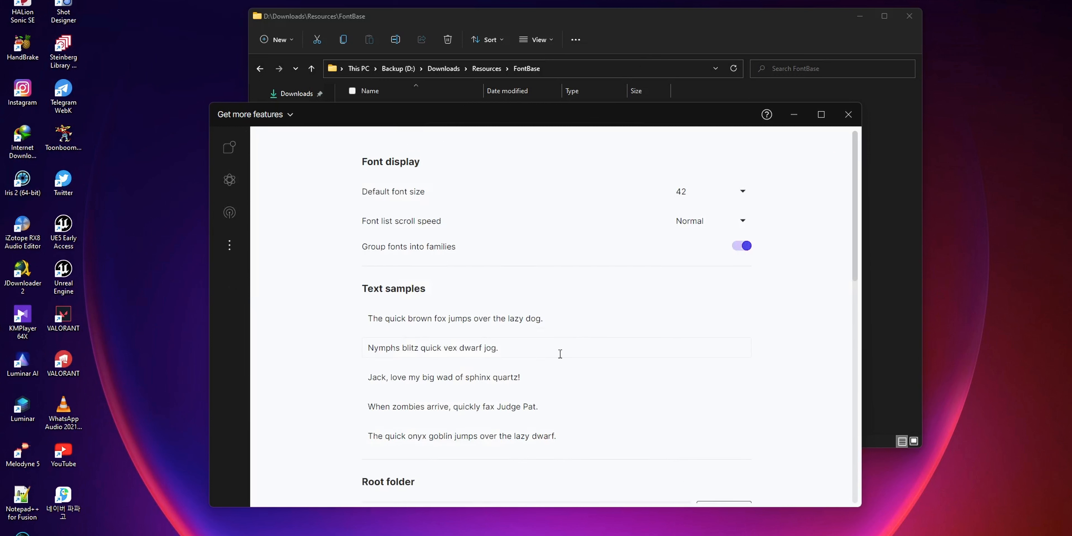
{"action": "scroll", "scroll_direction": "down", "scroll_amount": 3}
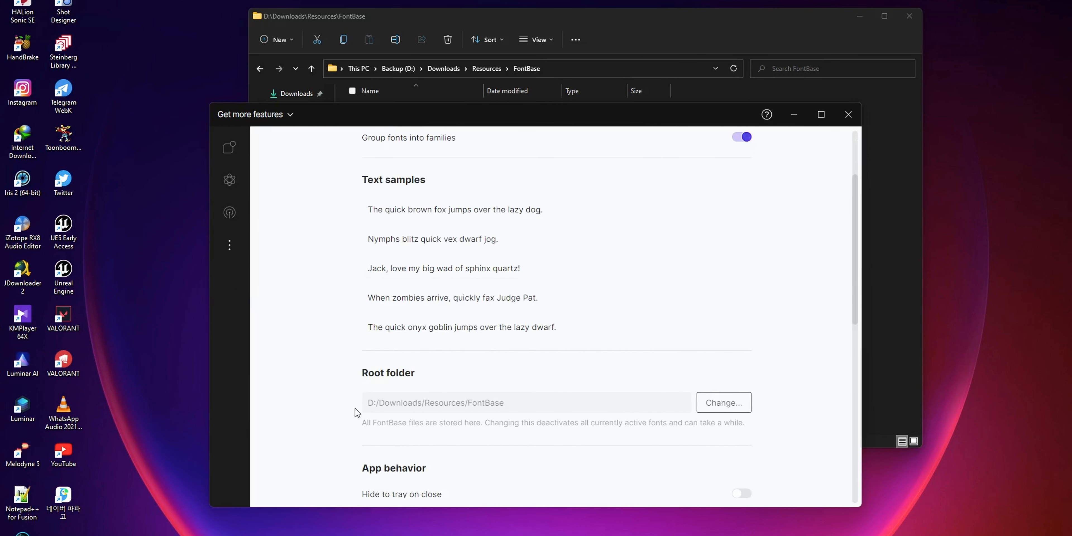
{"action": "scroll", "scroll_direction": "down", "scroll_amount": 3}
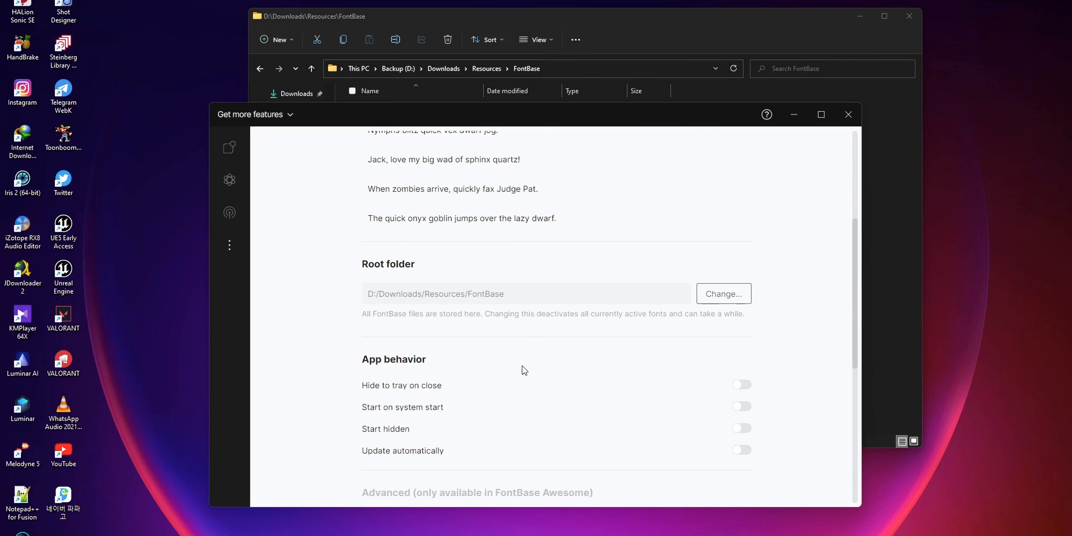